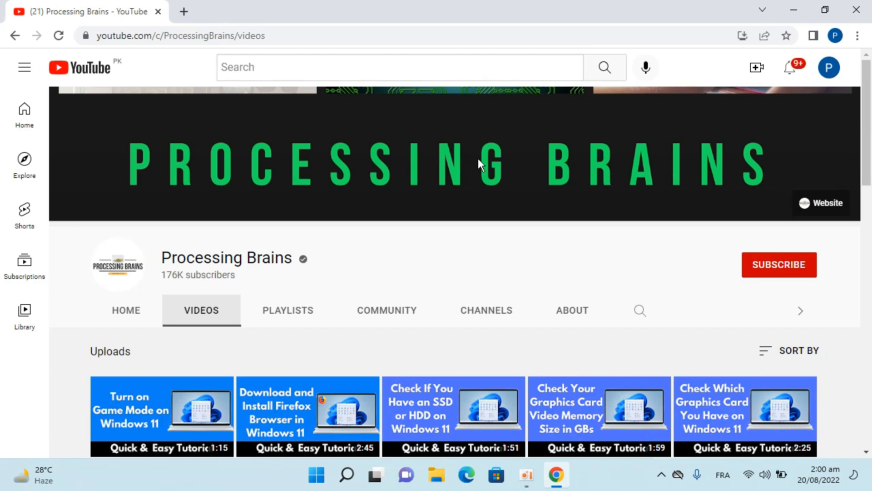
mouse_move(794, 10)
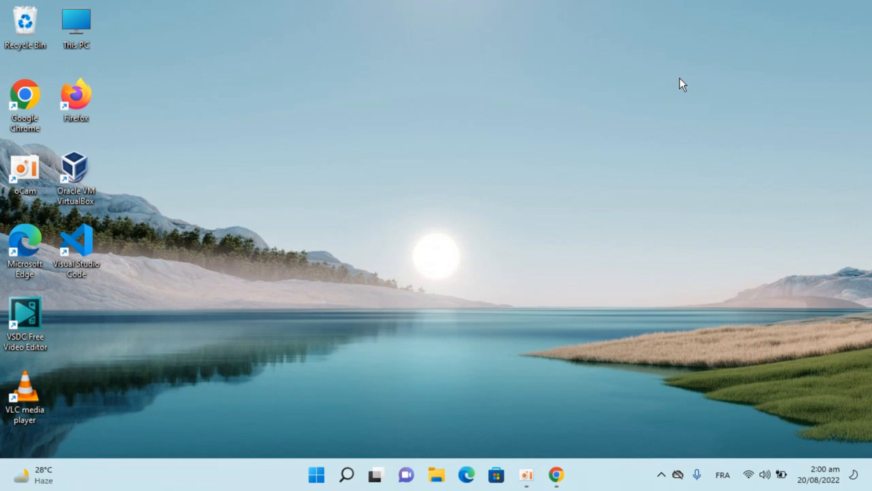
mouse_move(481, 337)
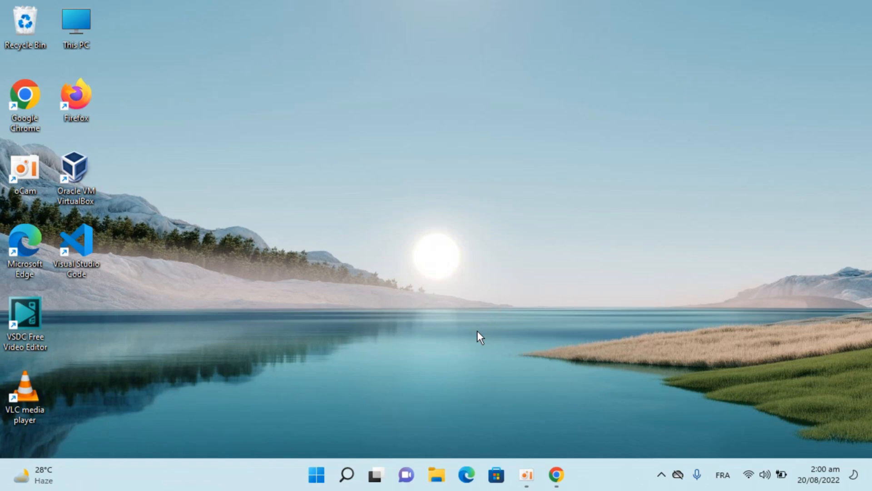
- Bring the Chrome window back to the front from its taskbar icon
left_click(557, 476)
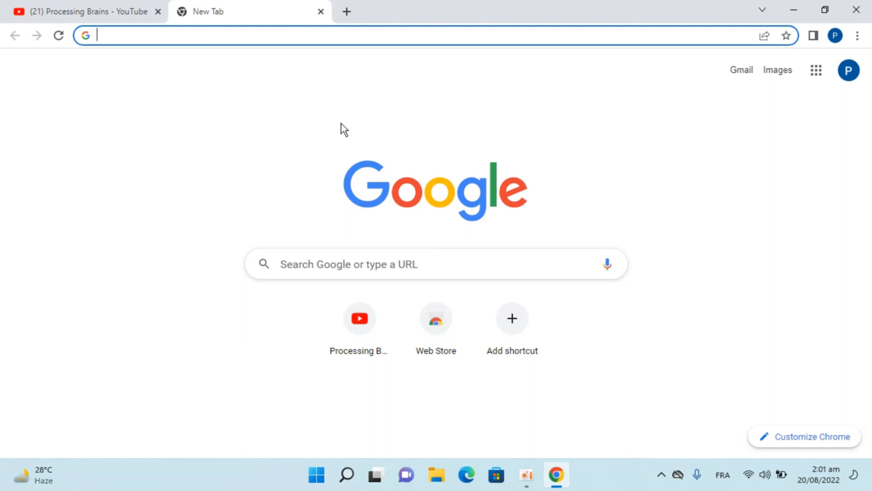
mouse_move(289, 62)
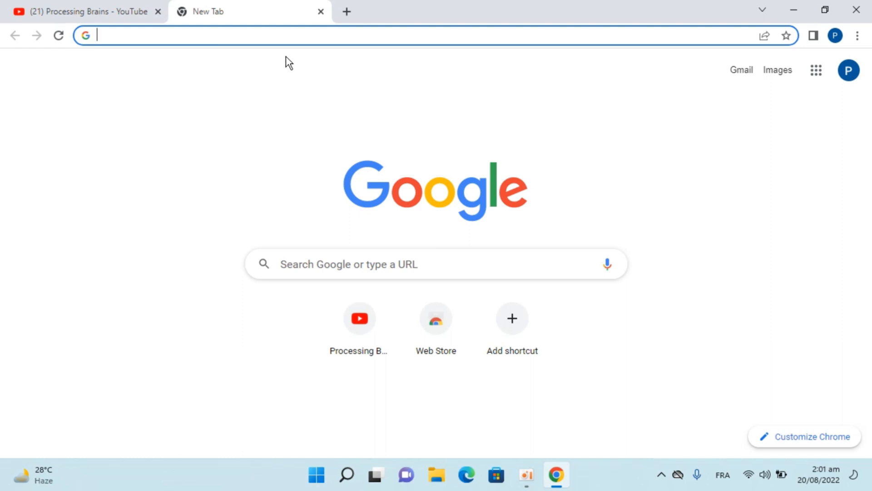
- Search Google for 'winrar' from the new tab's address bar
type("z")
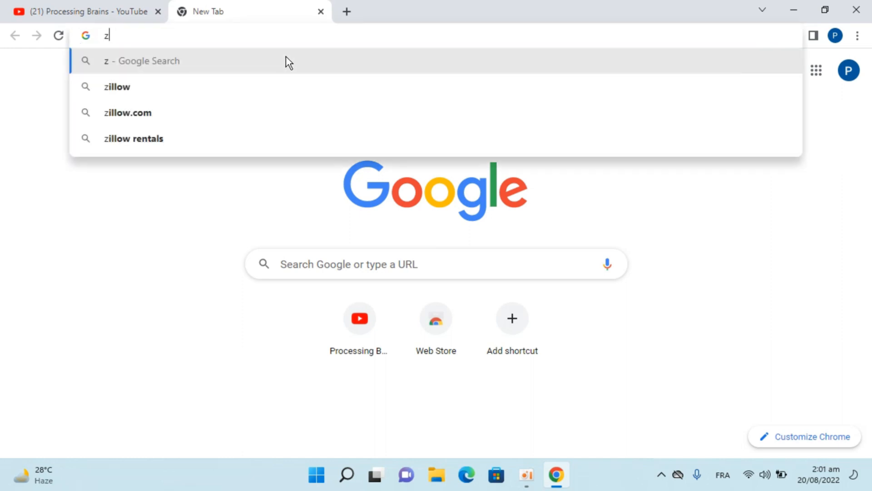
type("inr")
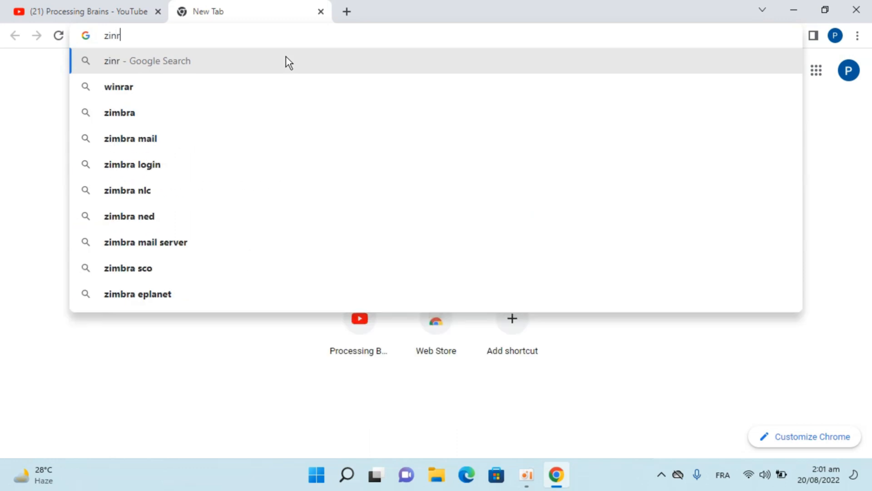
type("q")
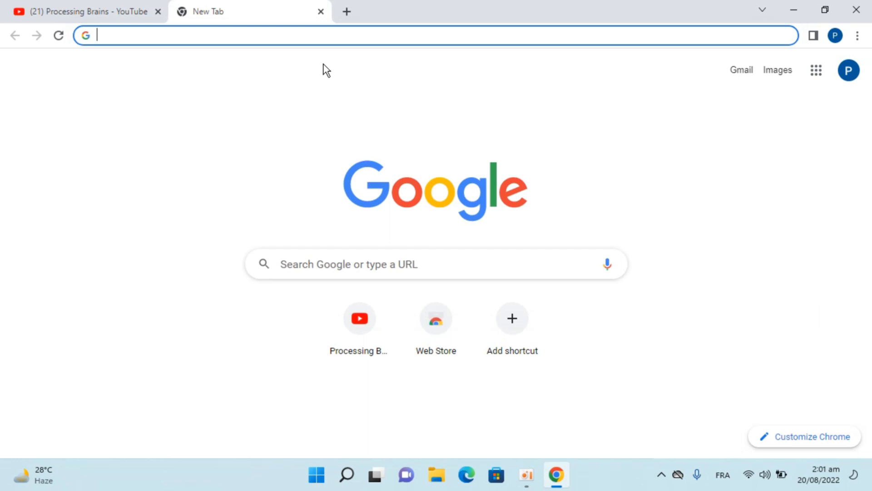
mouse_move(722, 474)
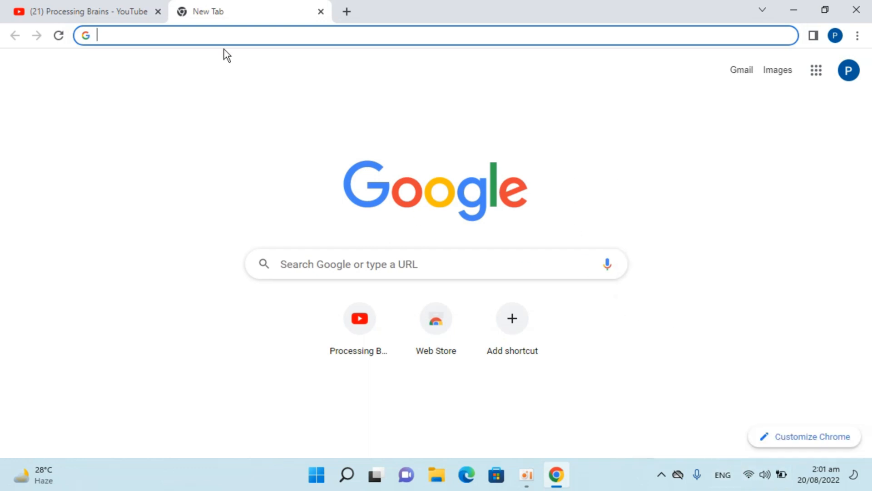
type("winra")
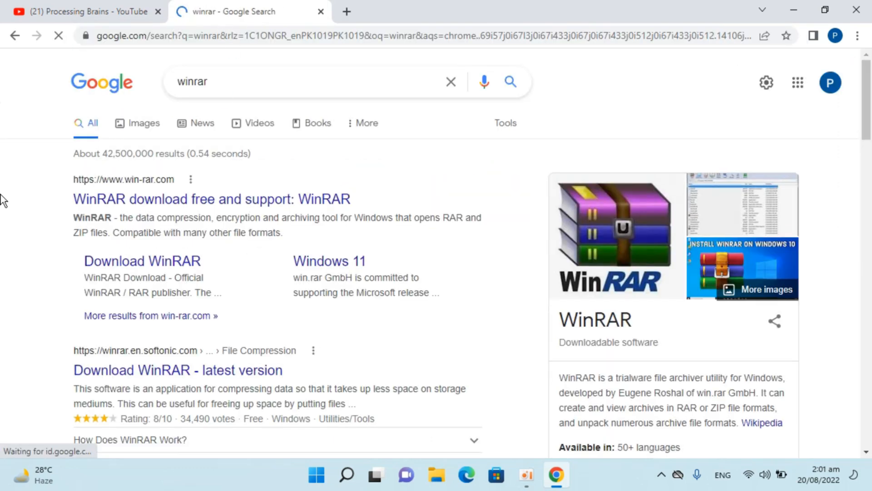
- Visit win-rar.com, view its Download WinRAR page, then return to the home page
left_click(212, 199)
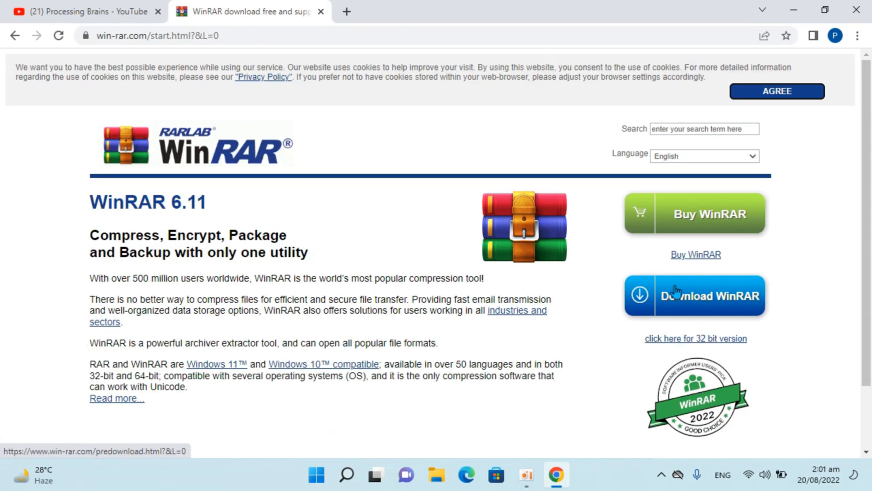
left_click(694, 296)
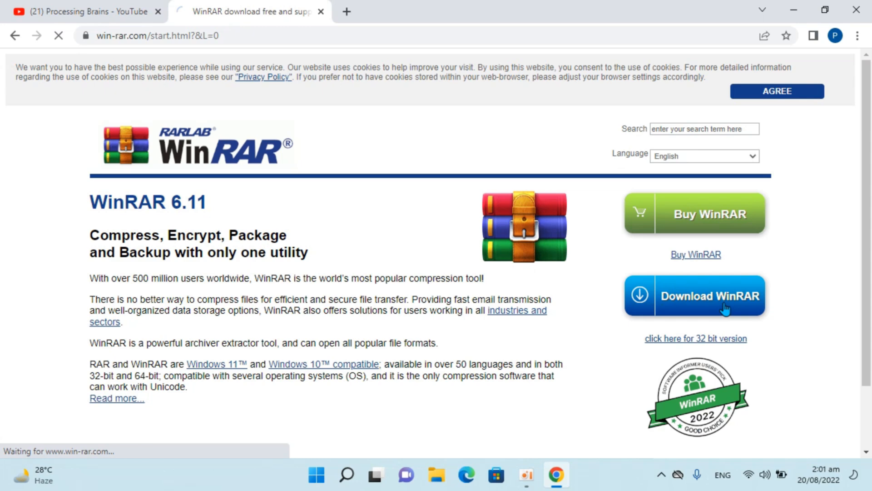
left_click(694, 296)
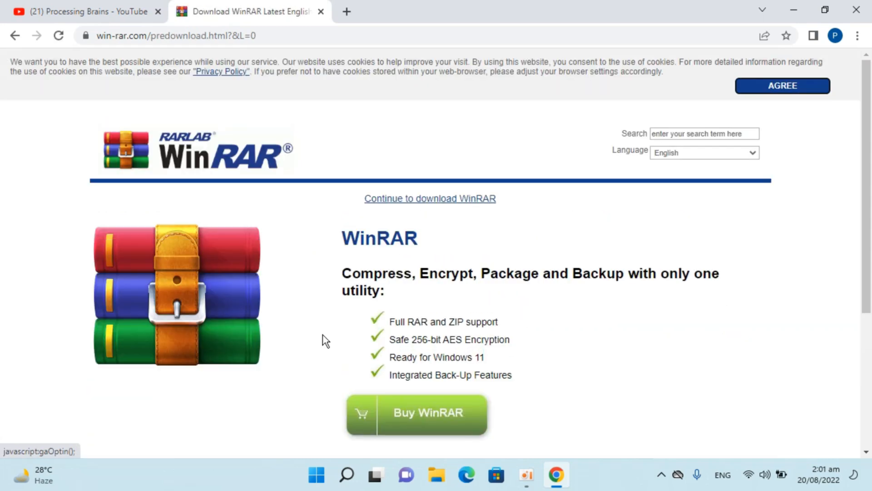
mouse_move(4, 159)
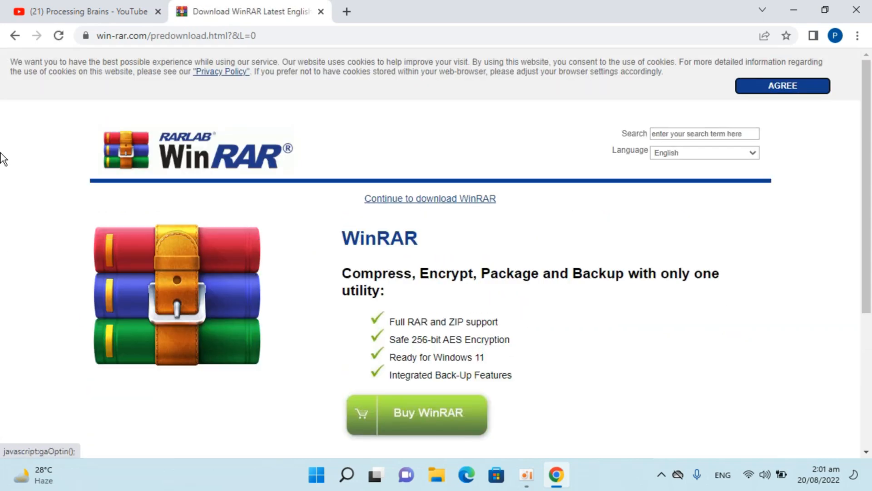
left_click(430, 199)
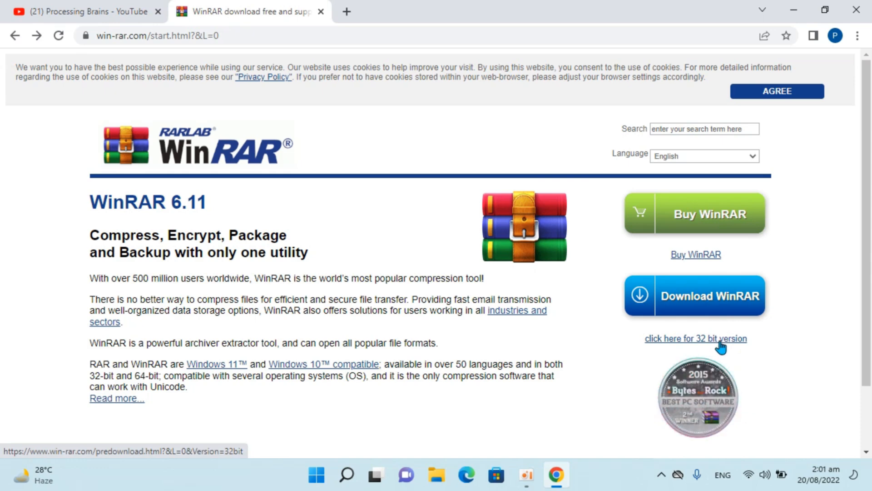
mouse_move(795, 9)
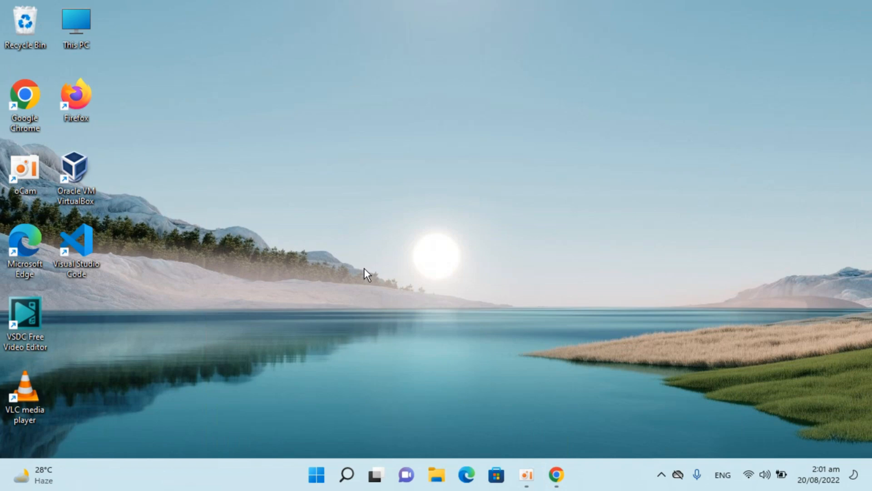
- Select the This PC desktop shortcut and bring up its context menu
left_click(76, 25)
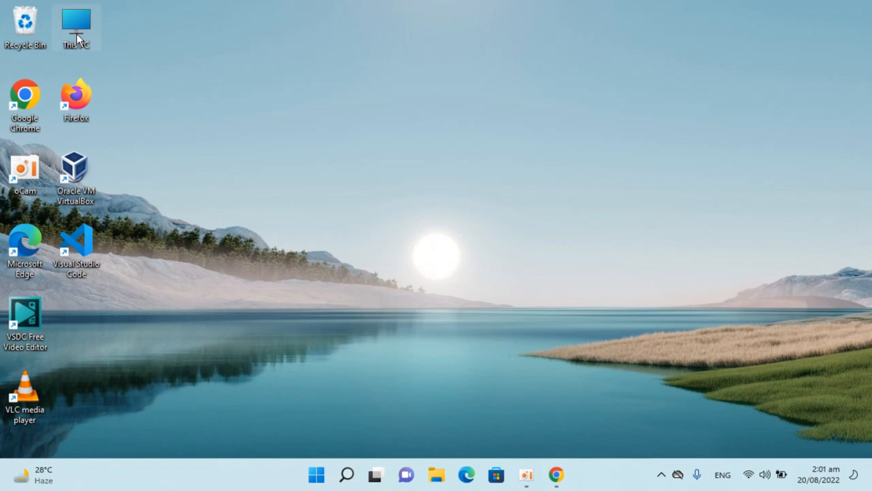
right_click(75, 25)
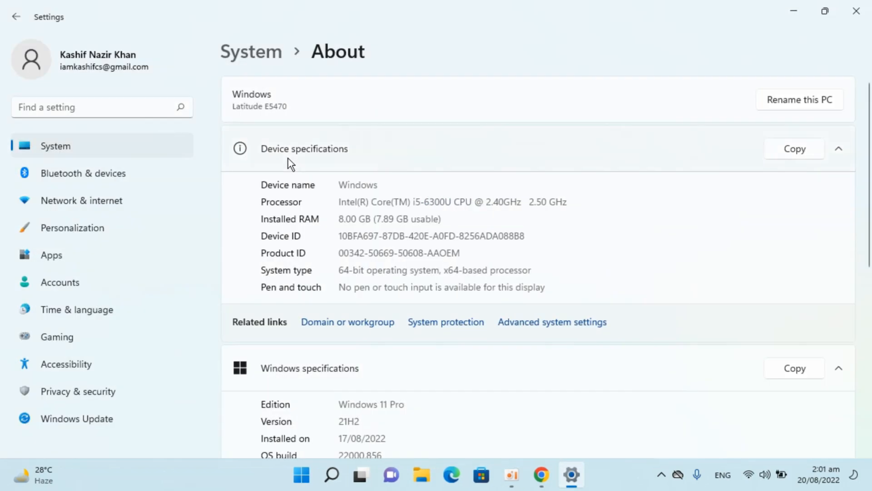
mouse_move(338, 274)
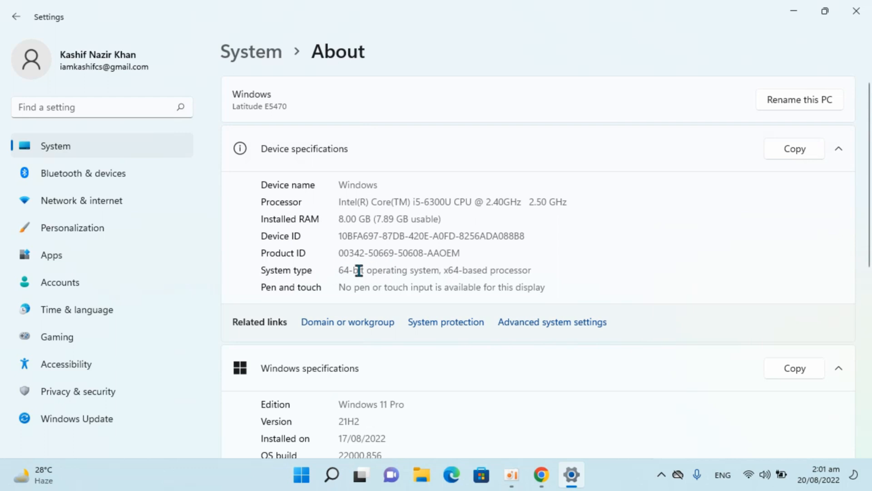
mouse_move(331, 474)
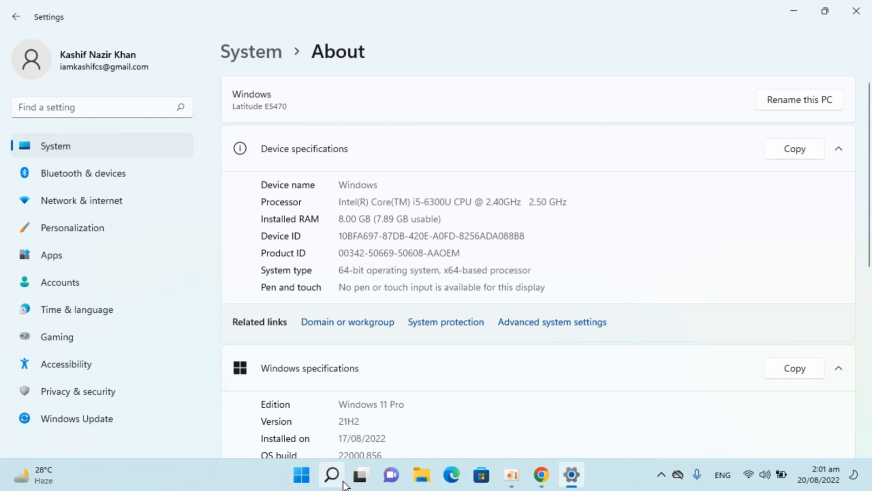
- Search 'settings', launch the Settings app, and scroll the System page down to About
left_click(331, 474)
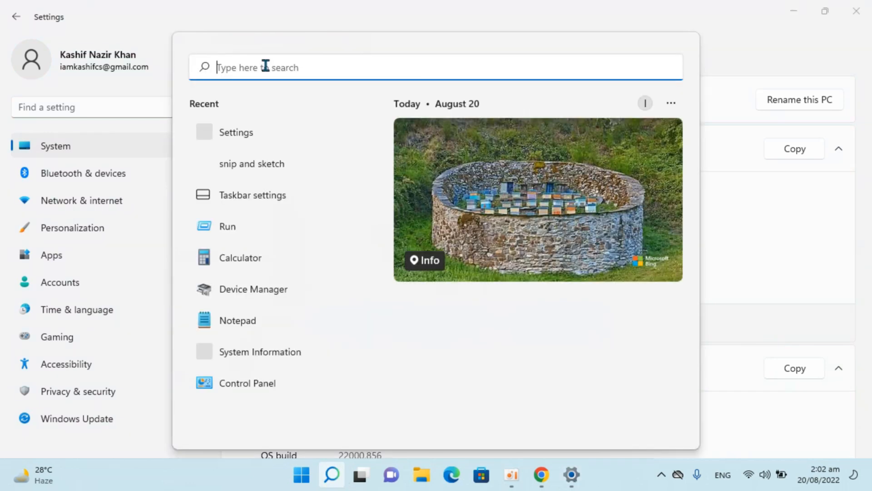
type("settings")
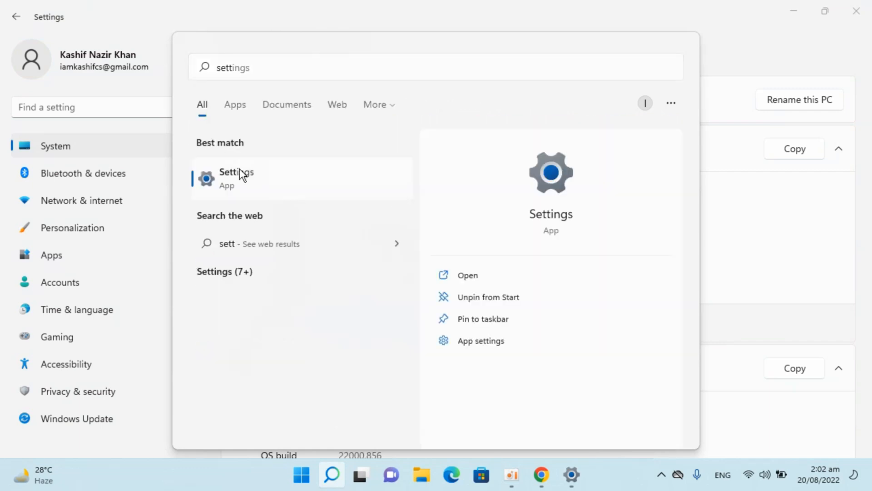
left_click(236, 178)
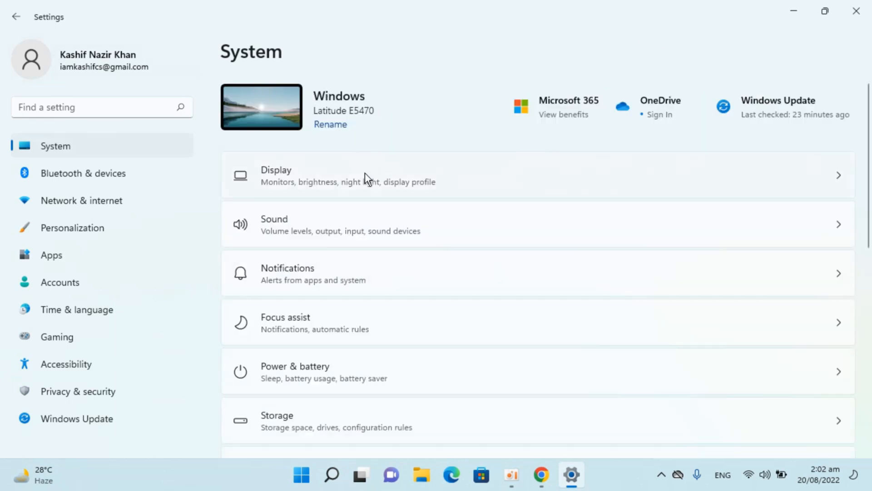
mouse_move(434, 182)
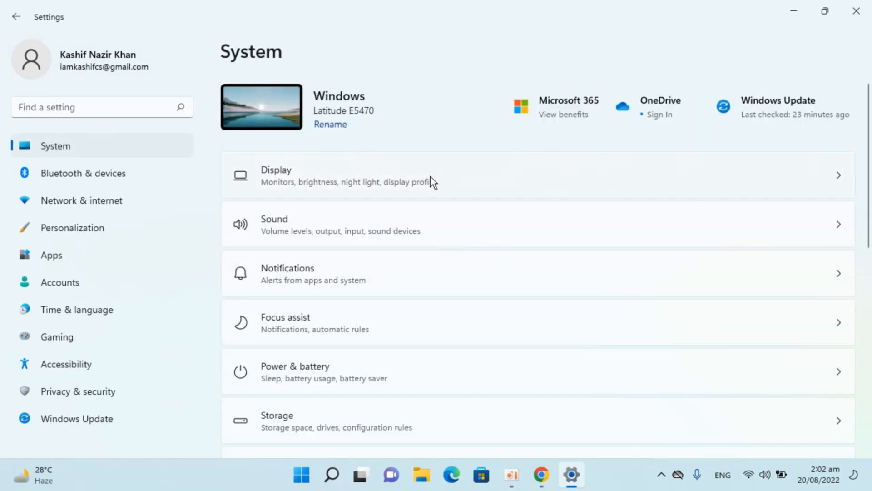
mouse_move(241, 107)
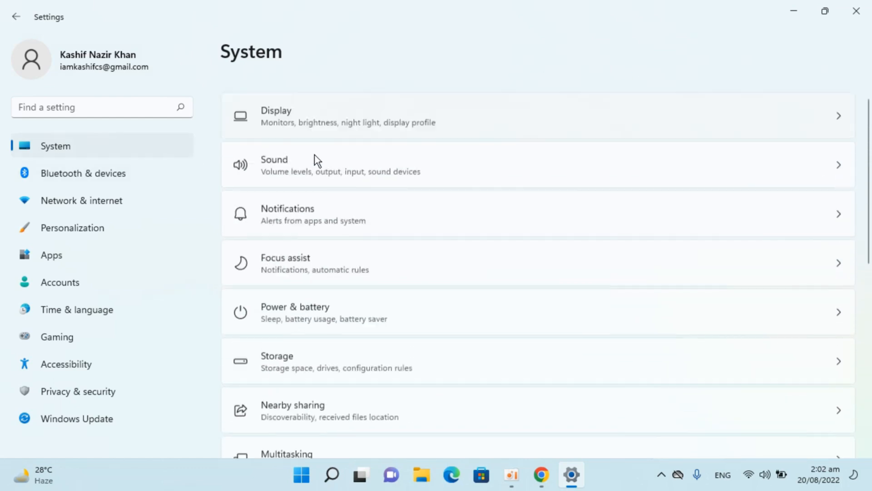
scroll("down", 3)
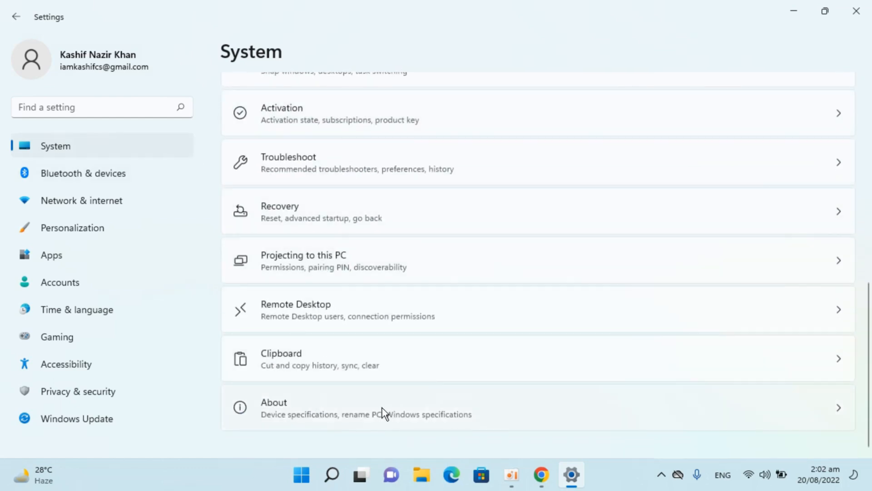
- Reopen About, highlight '64-bit operating system, x64', then minimize Settings
left_click(378, 408)
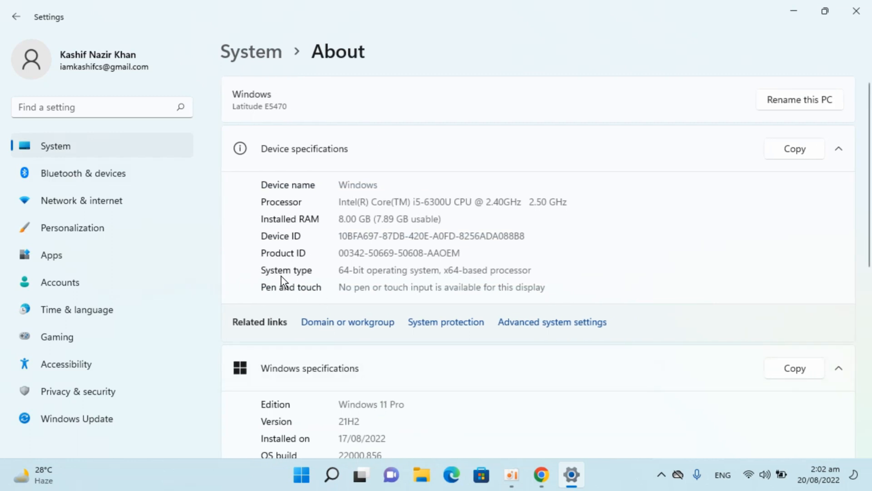
double_click(340, 270)
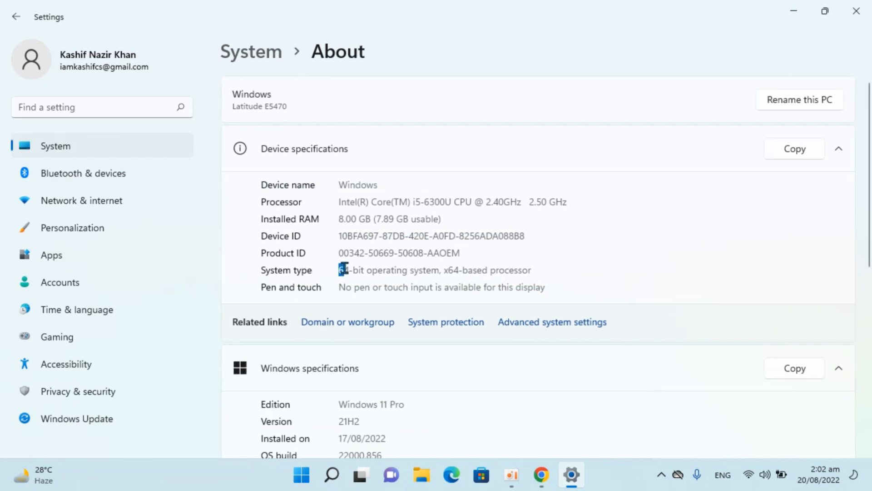
left_click_drag(340, 269, 461, 270)
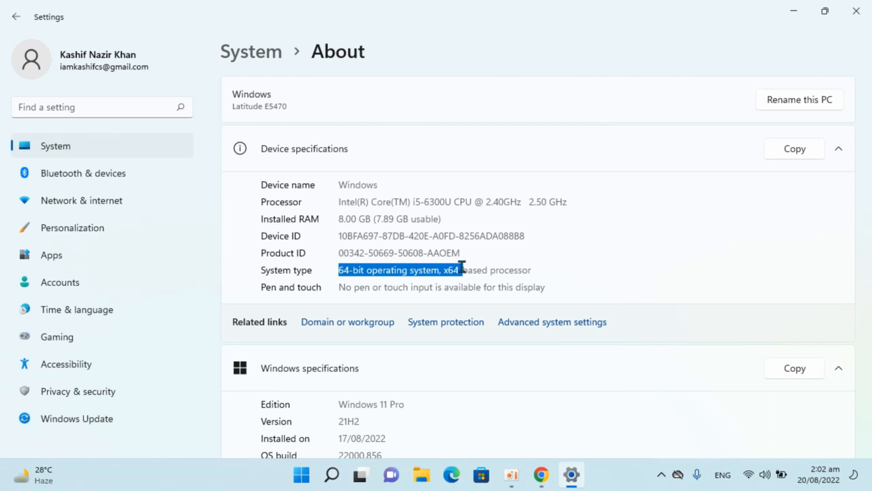
left_click(409, 282)
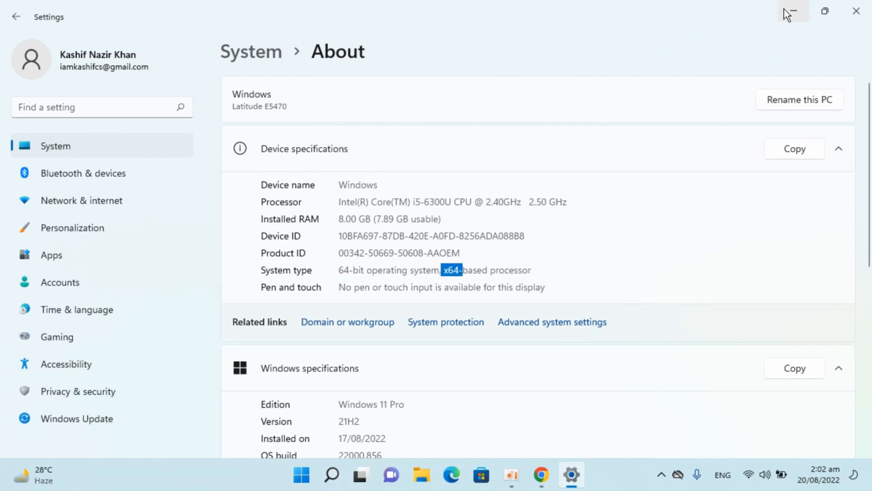
left_click(792, 11)
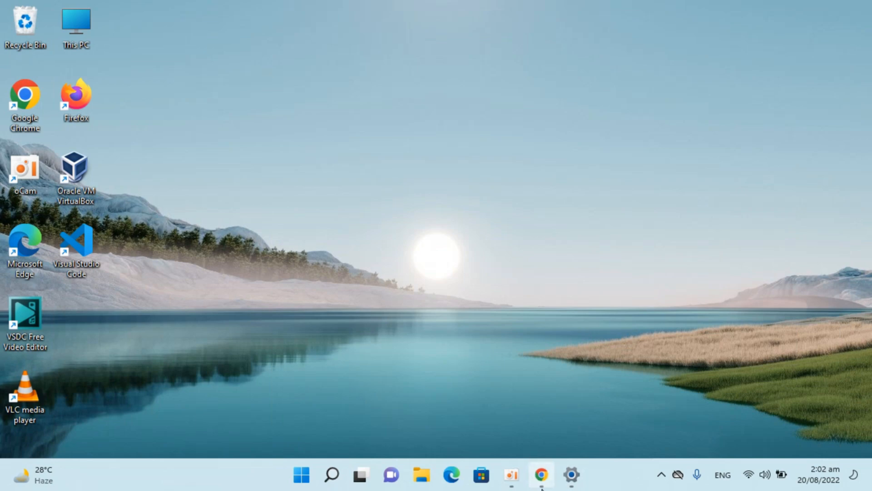
- Download the 64-bit WinRAR installer winrar-x64-611.exe from win-rar.com in Chrome
left_click(540, 474)
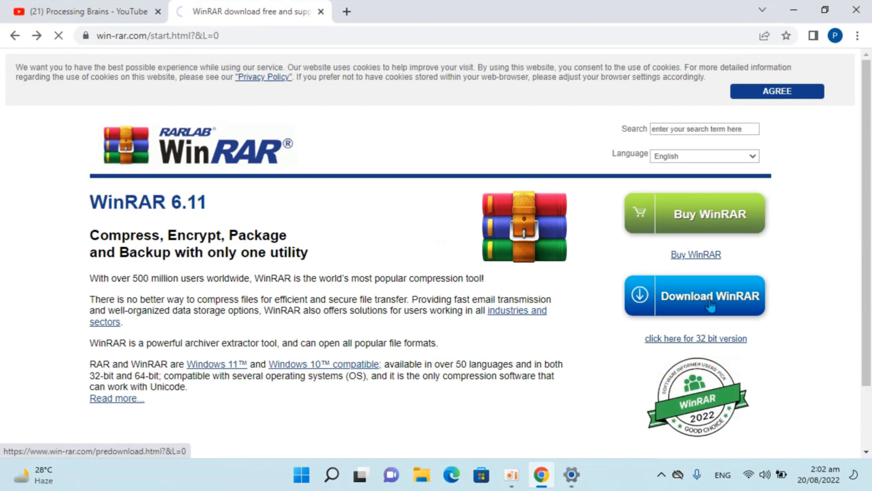
left_click(694, 295)
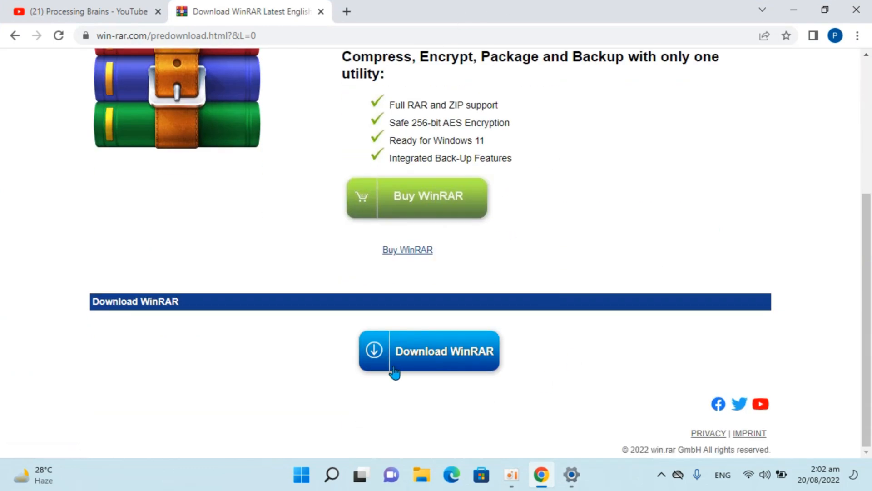
left_click(428, 352)
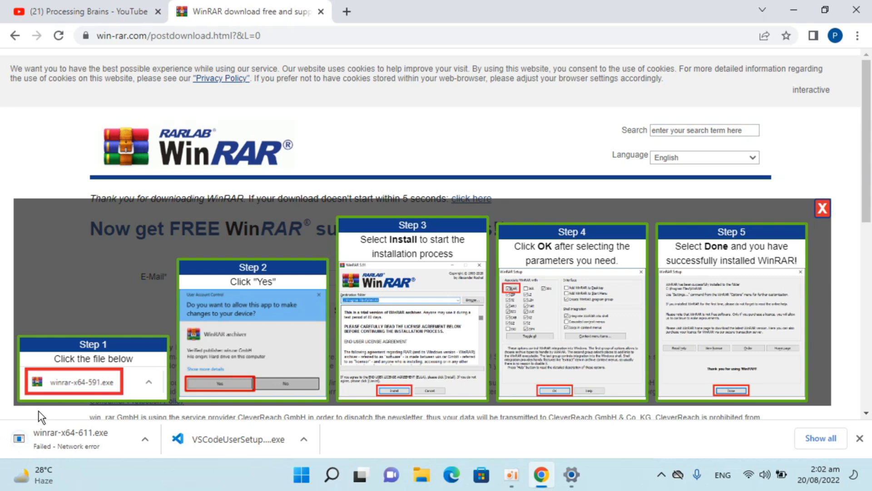
mouse_move(812, 392)
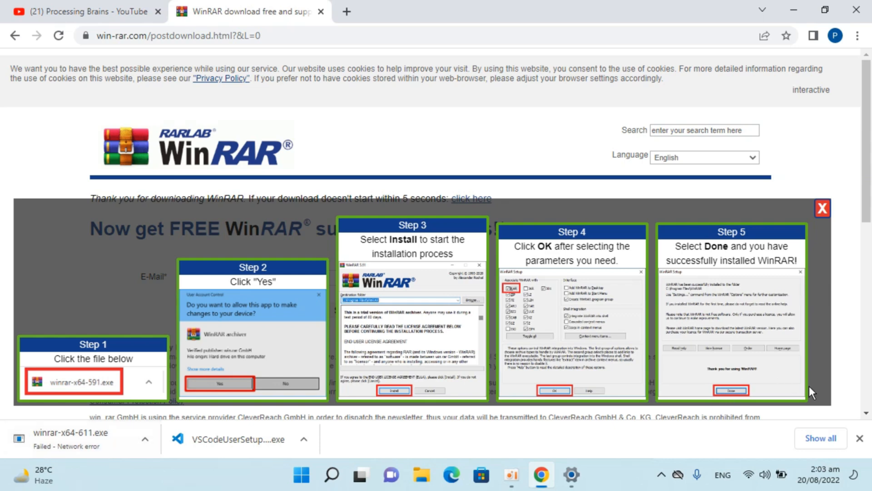
- Resume the failed winrar-x64-611.exe download from Chrome's Downloads page
left_click(820, 438)
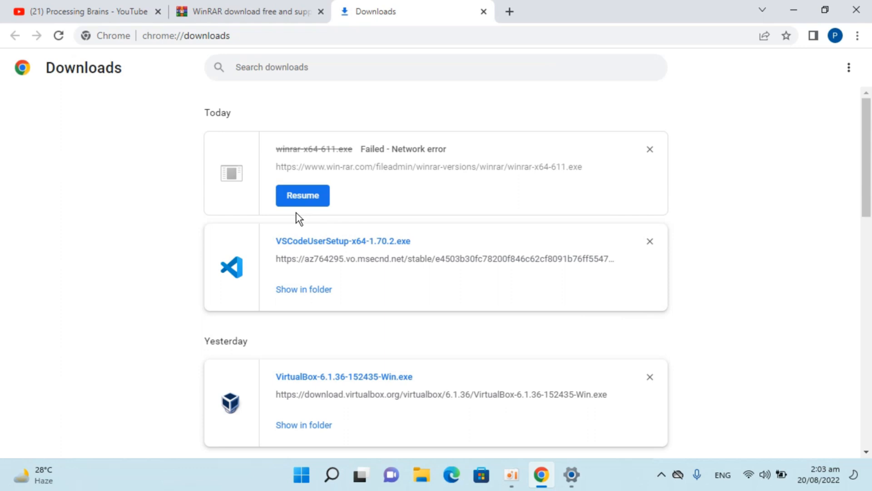
left_click(302, 195)
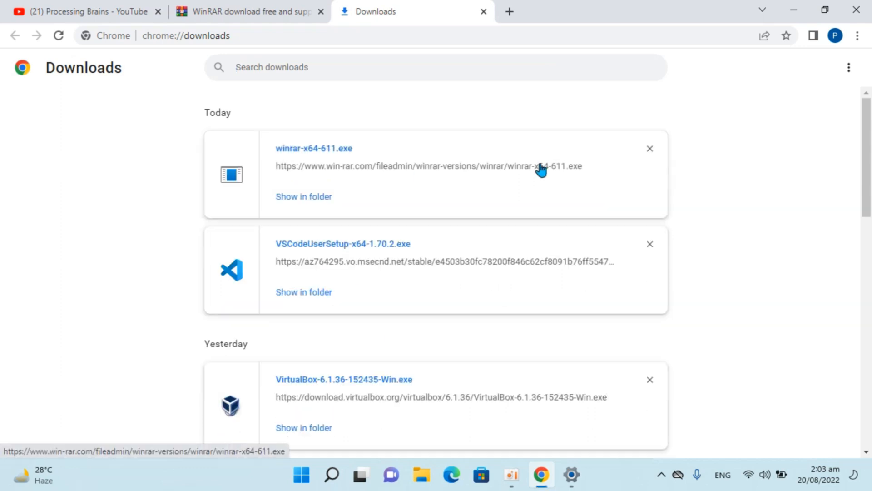
mouse_move(325, 138)
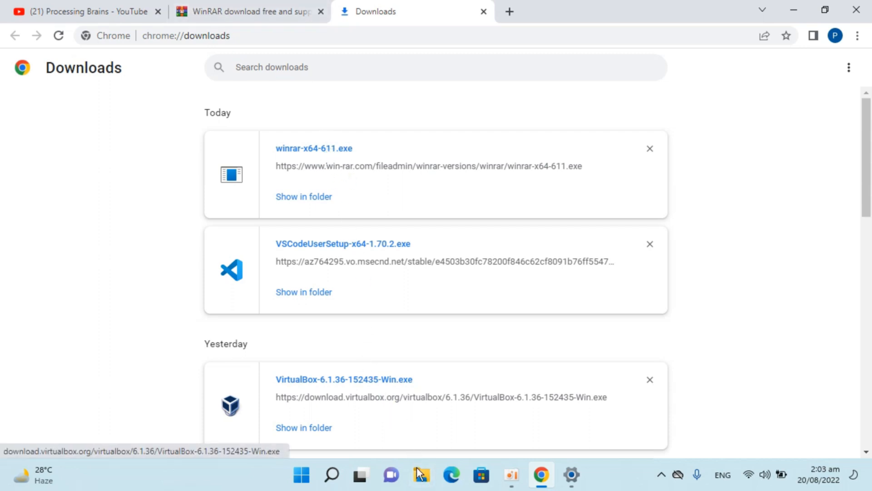
- Open the Downloads folder in File Explorer and select the winrar-x64-611 installer
left_click(422, 475)
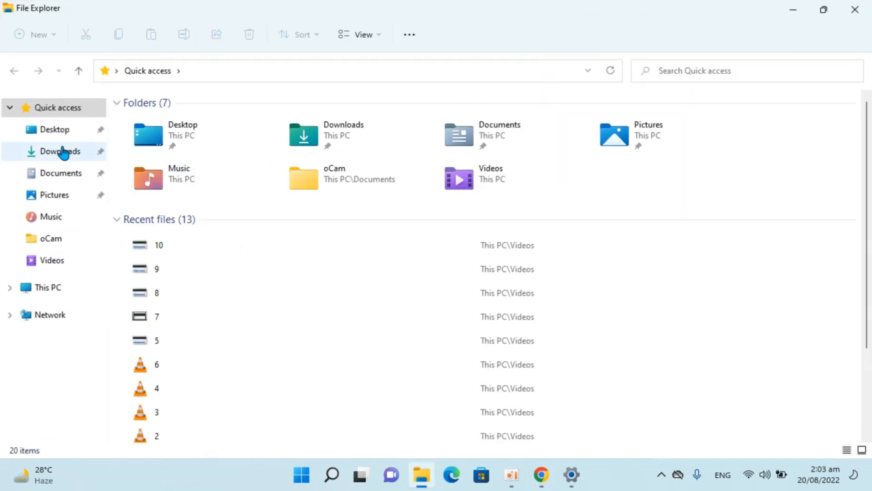
left_click(60, 150)
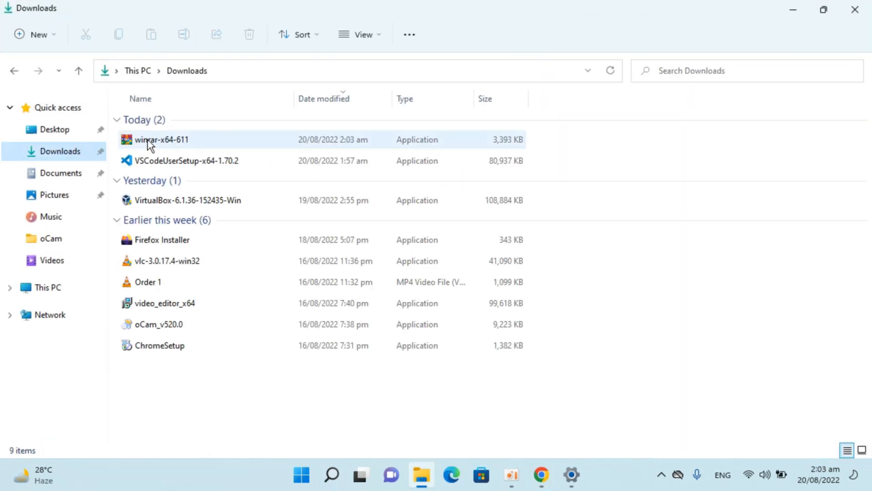
left_click(161, 140)
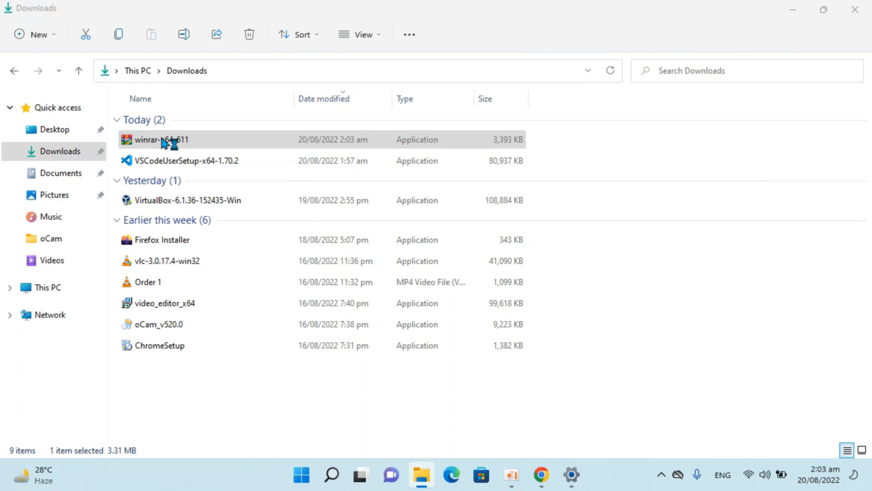
left_click(162, 139)
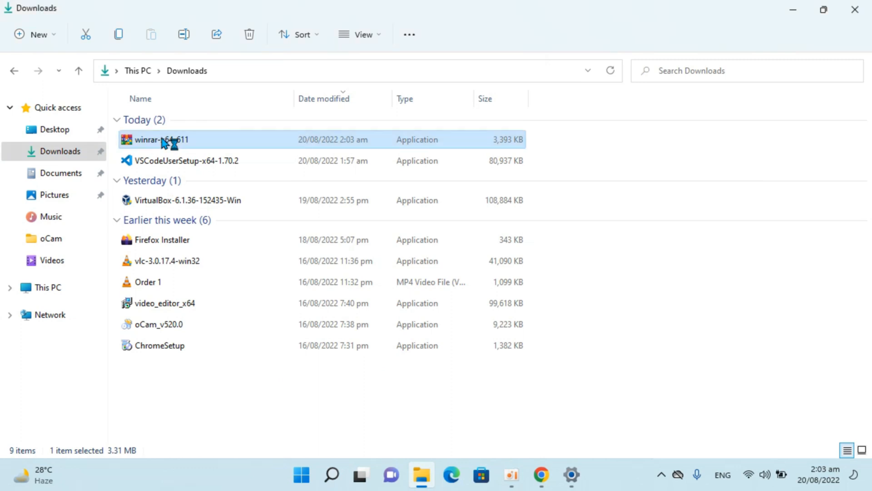
- Run winrar-x64-611, install WinRAR 6.11 with Add WinRAR to Desktop ticked, and complete setup
double_click(162, 139)
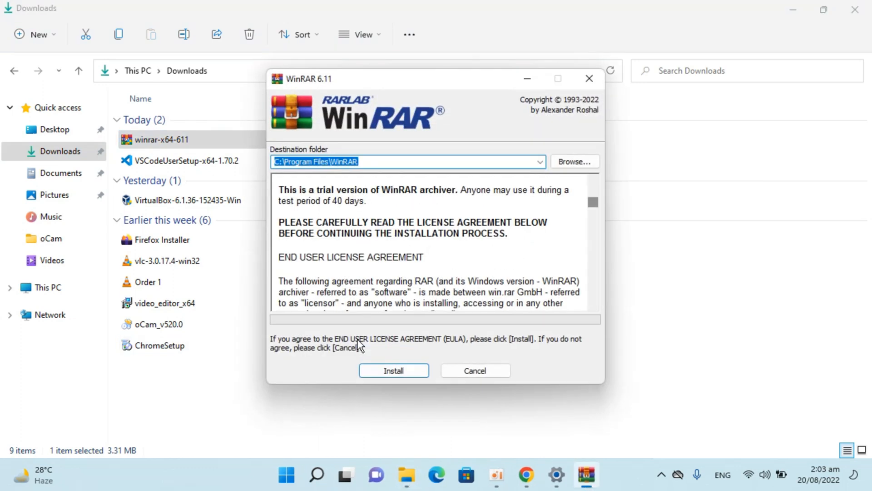
left_click(394, 369)
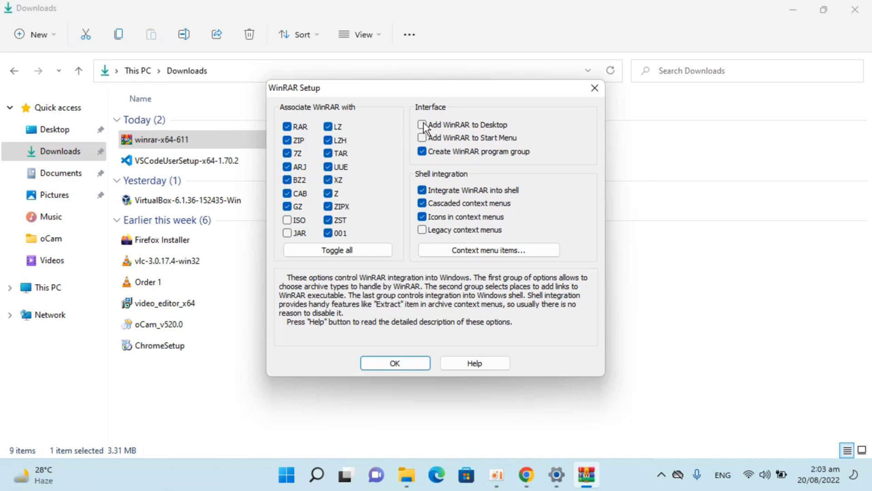
left_click(422, 125)
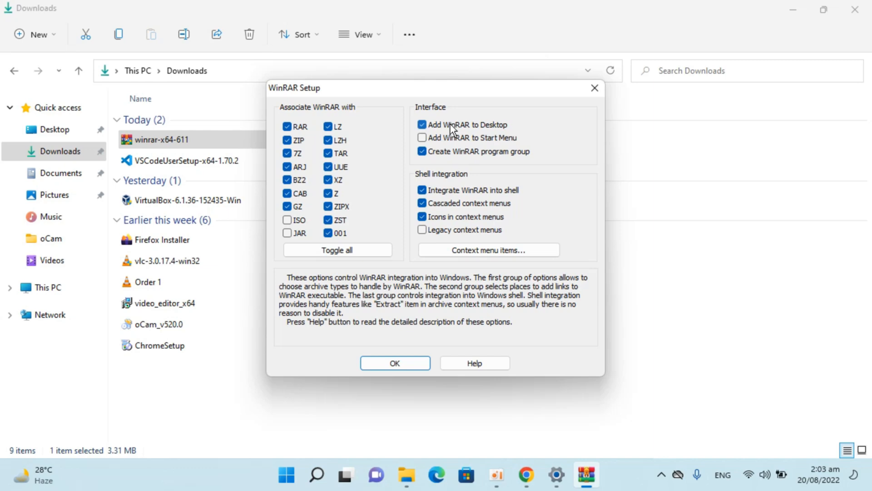
mouse_move(445, 131)
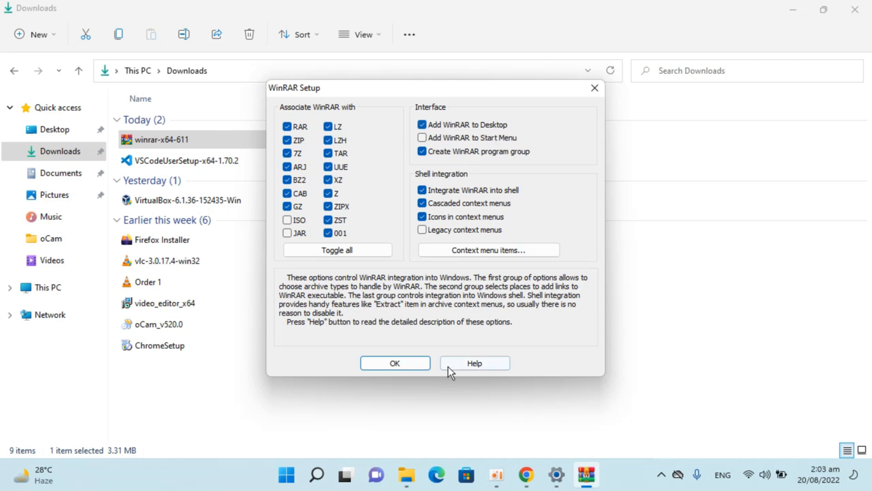
left_click(394, 362)
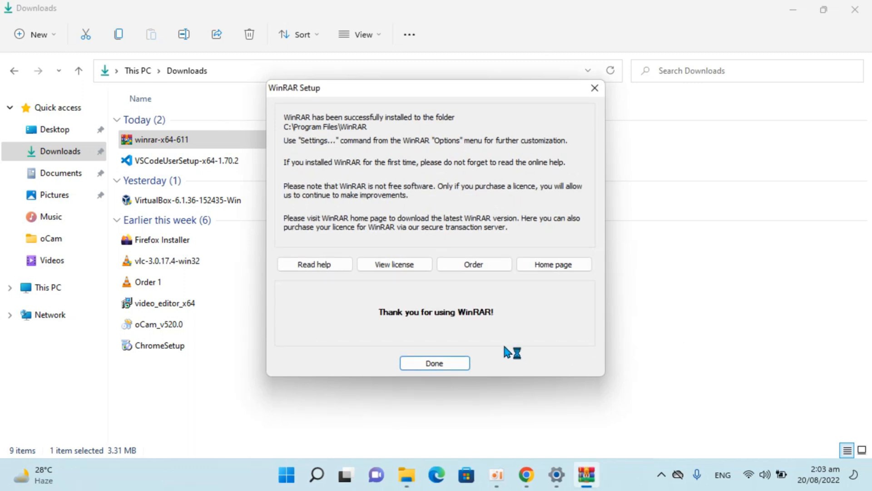
left_click(434, 362)
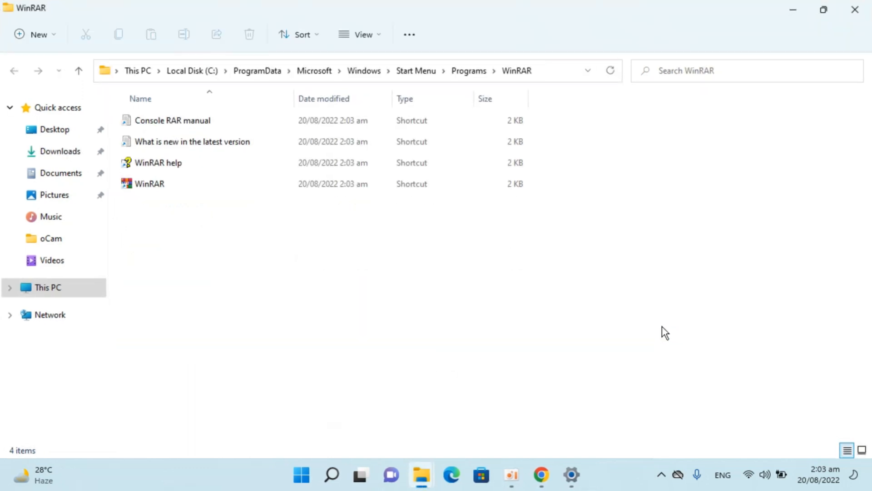
- Close the WinRAR program folder window to return to the desktop
left_click(158, 162)
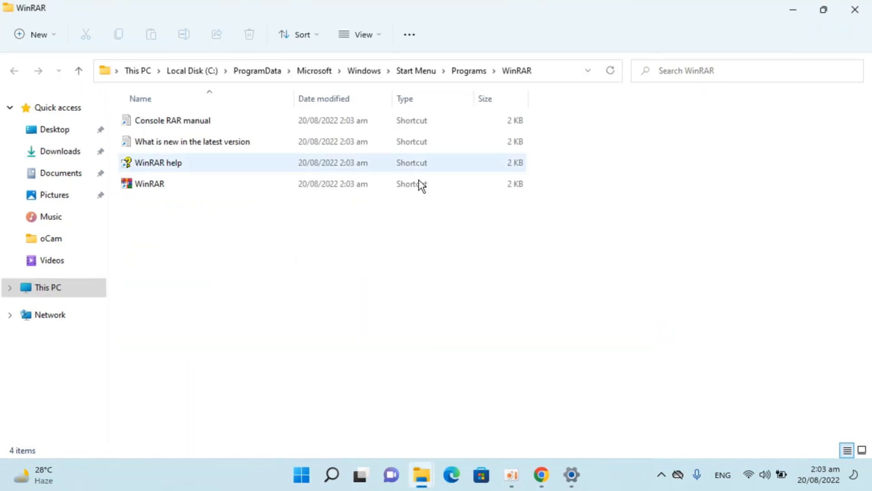
left_click(540, 476)
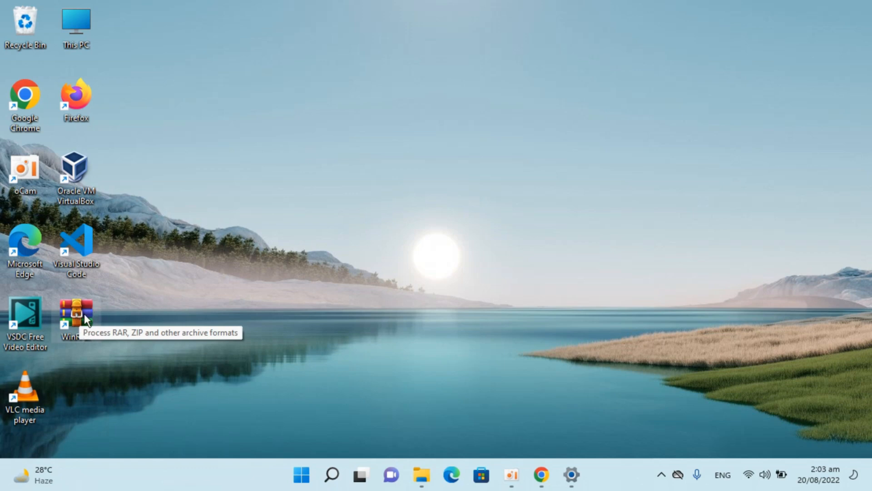
mouse_move(453, 245)
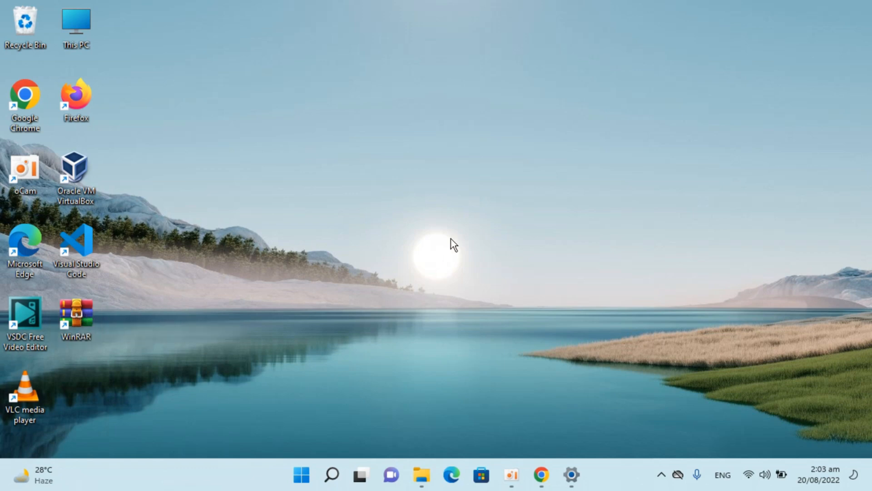
mouse_move(124, 151)
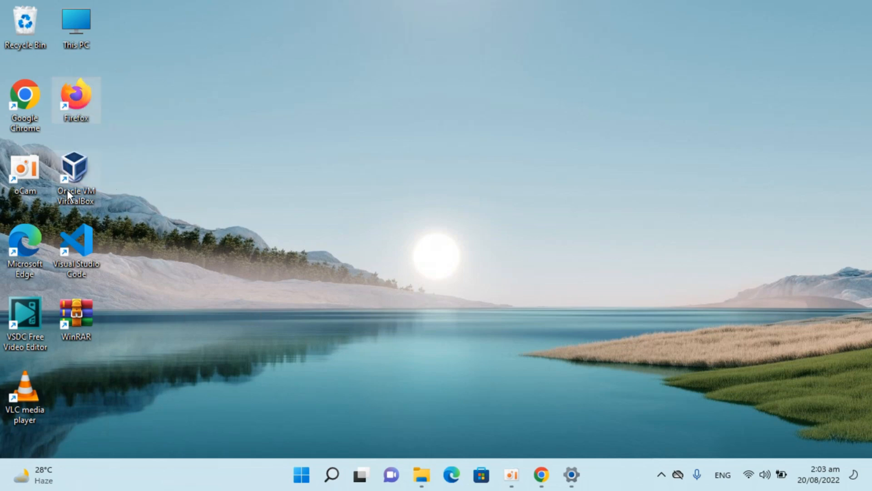
mouse_move(77, 167)
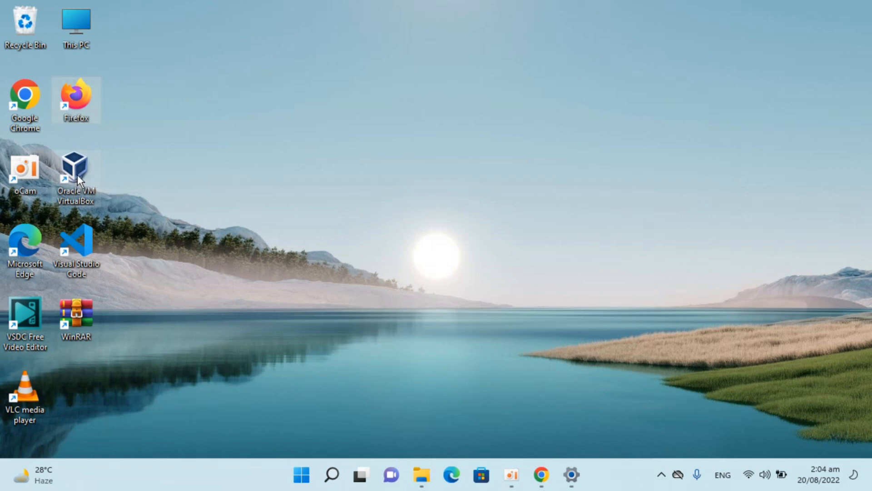
- Add the VirtualBox shortcut to an archive renamed 111.rar with Best compression method
right_click(75, 167)
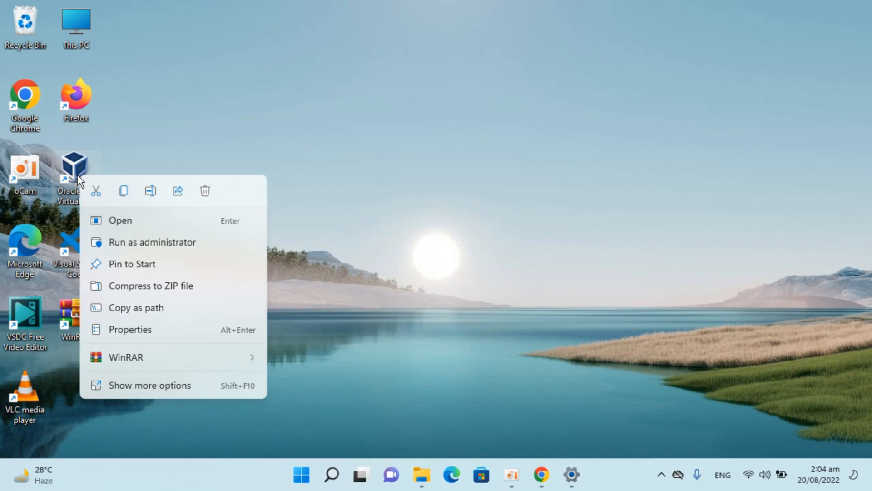
mouse_move(148, 384)
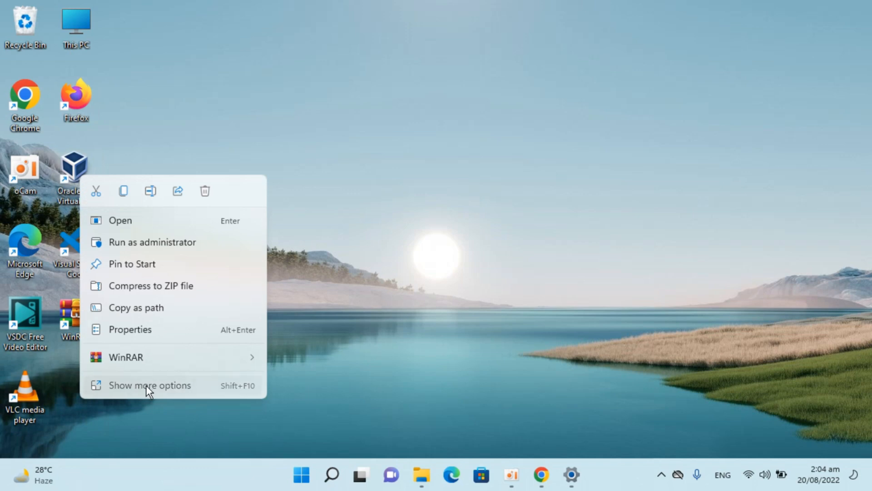
left_click(149, 385)
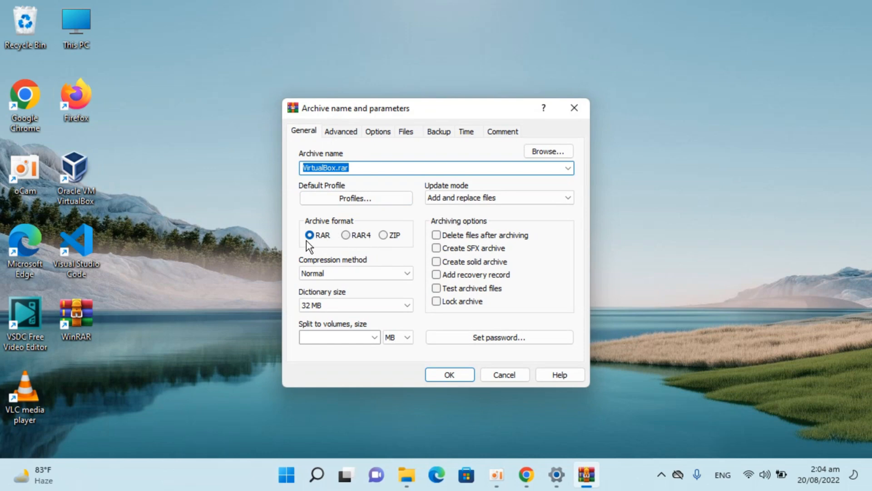
left_click(362, 168)
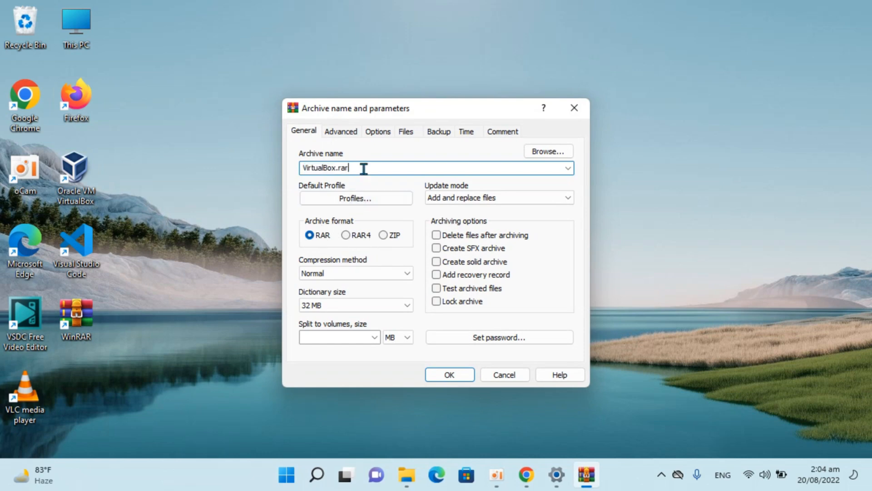
double_click(326, 167)
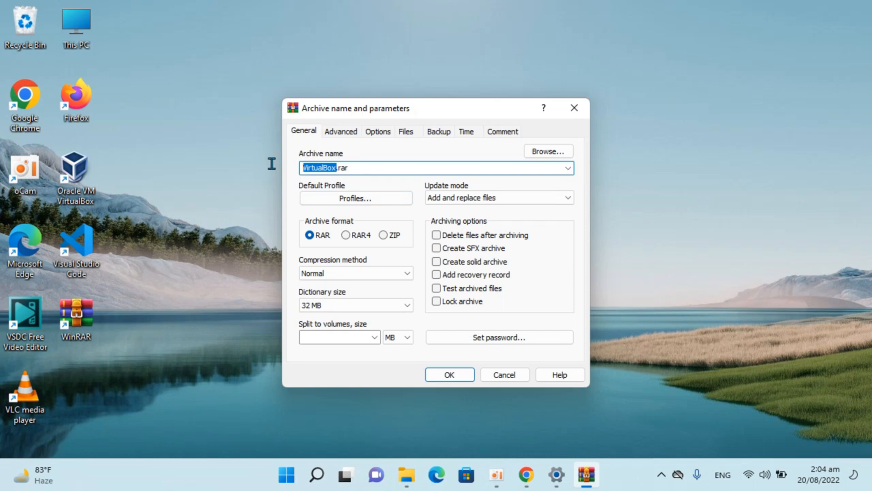
type("111.rar")
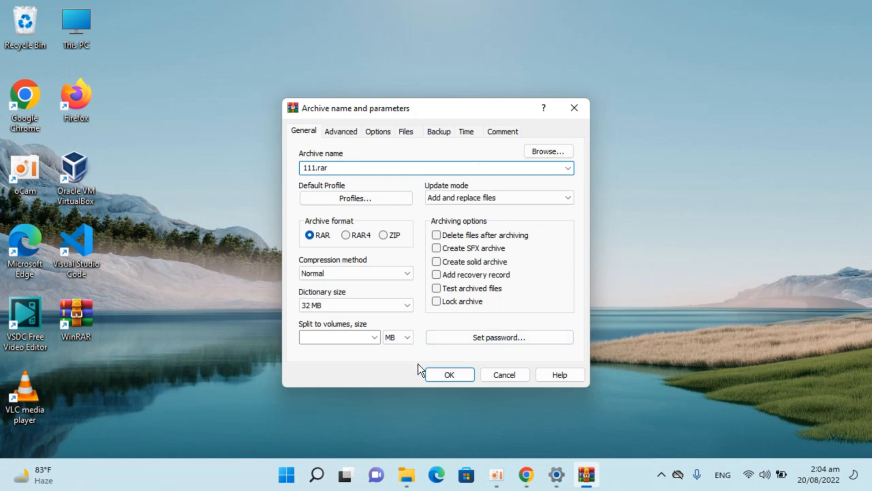
left_click(355, 272)
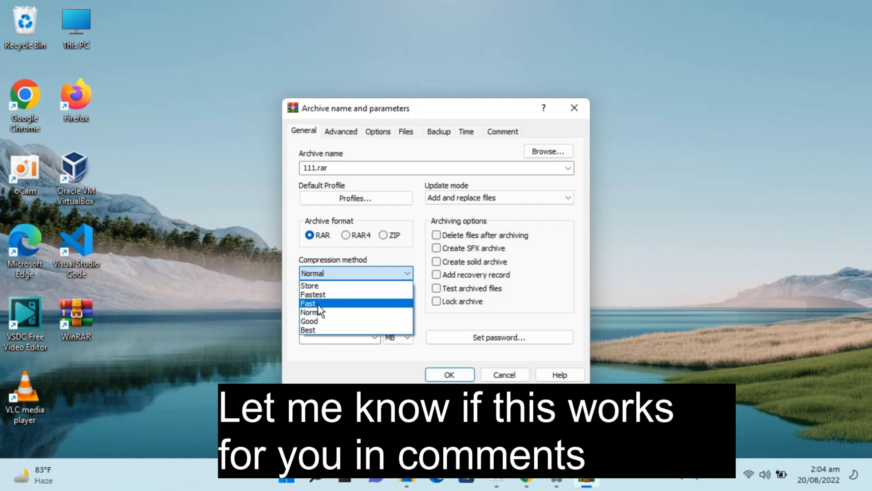
left_click(307, 330)
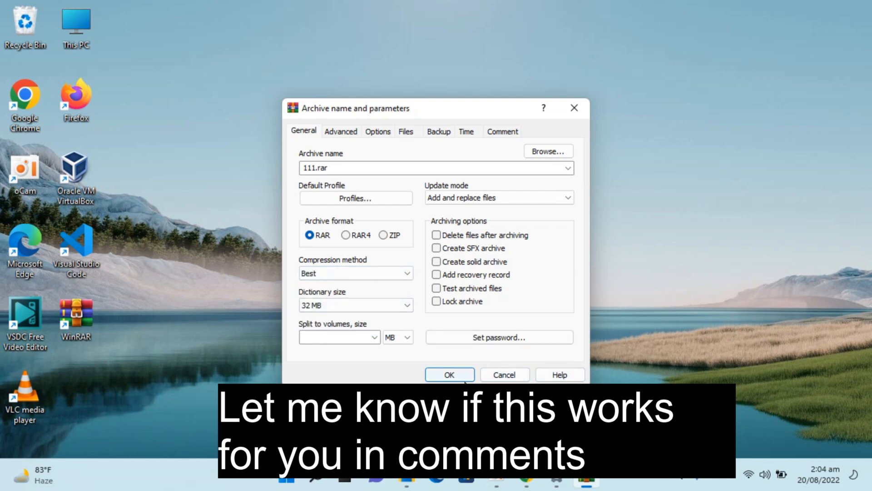
left_click(449, 374)
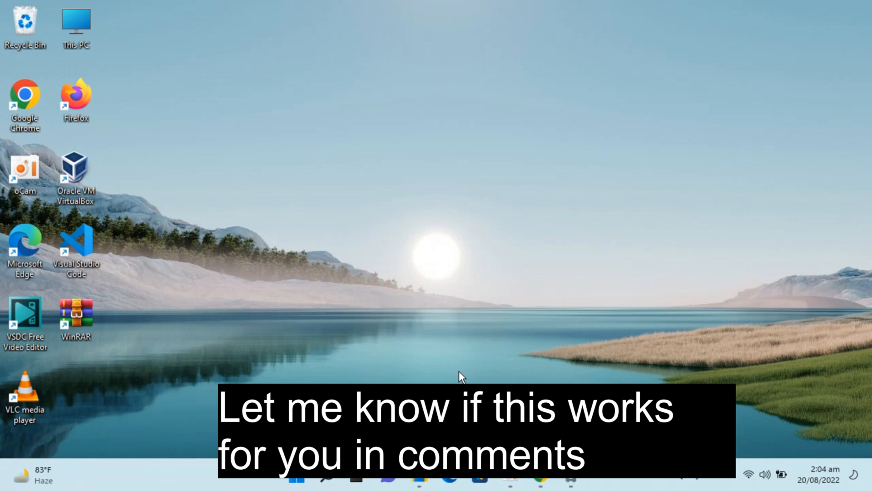
mouse_move(381, 352)
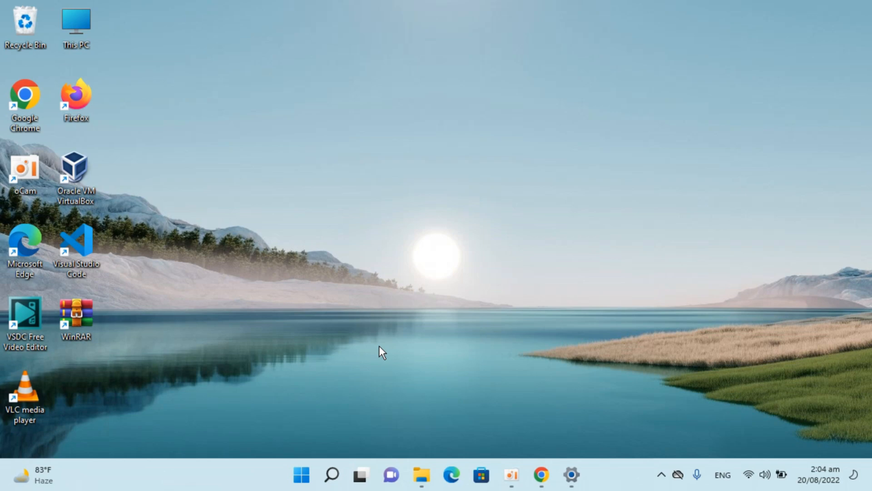
mouse_move(319, 372)
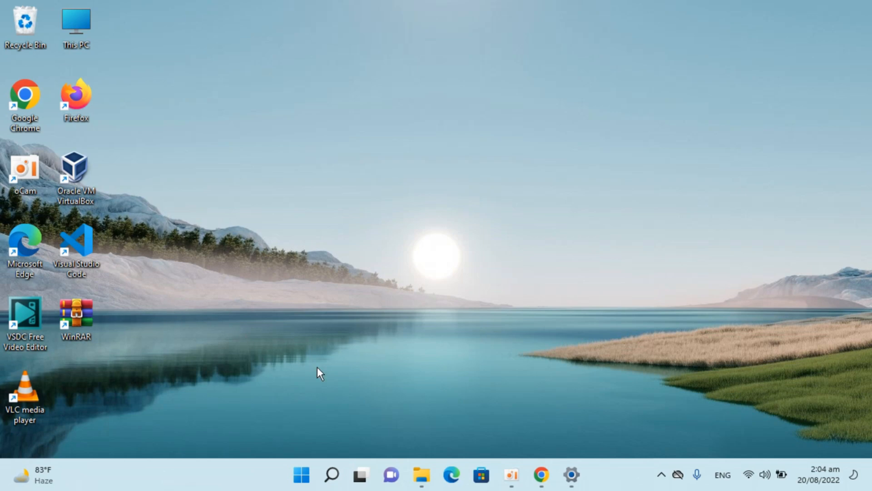
- Clear the current desktop selection
left_click(421, 475)
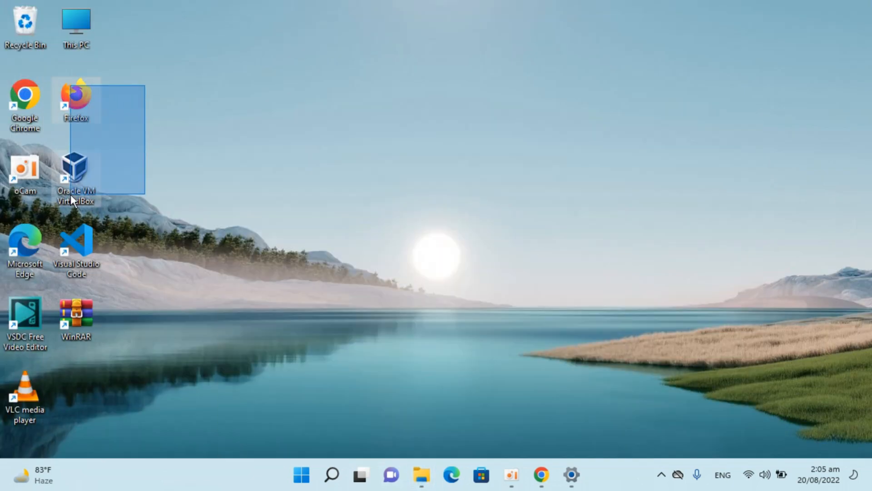
- Add the selected shortcuts to archive 111 saved on the Desktop, using Best compression
right_click(75, 173)
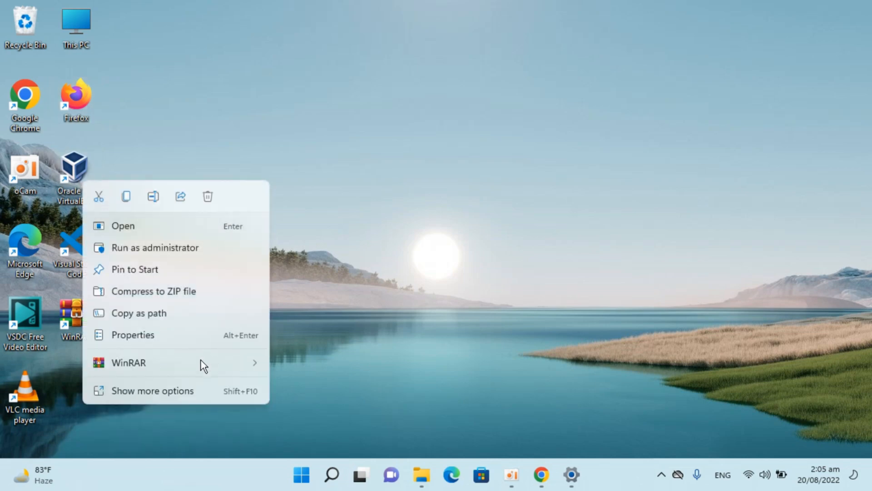
left_click(299, 371)
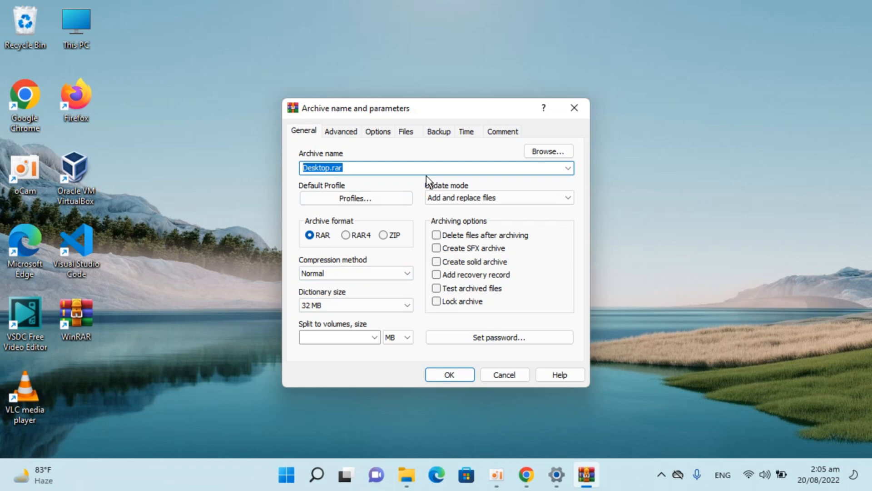
left_click(547, 151)
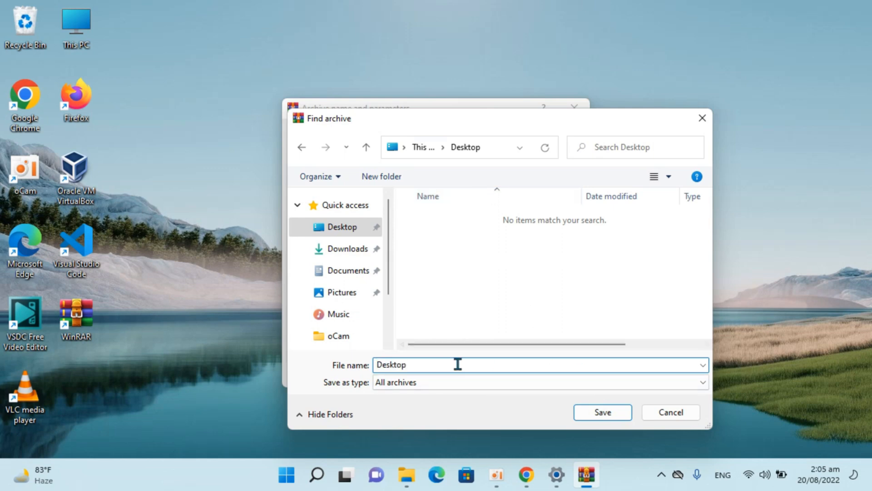
type("111")
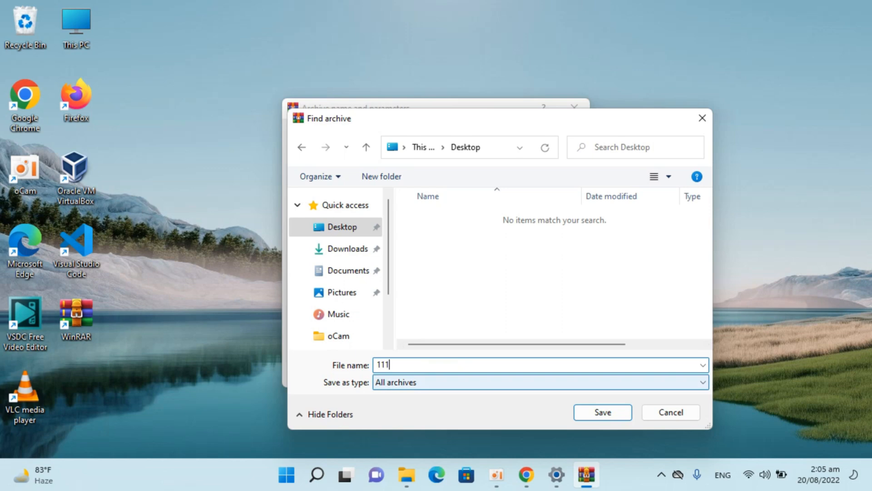
left_click(602, 412)
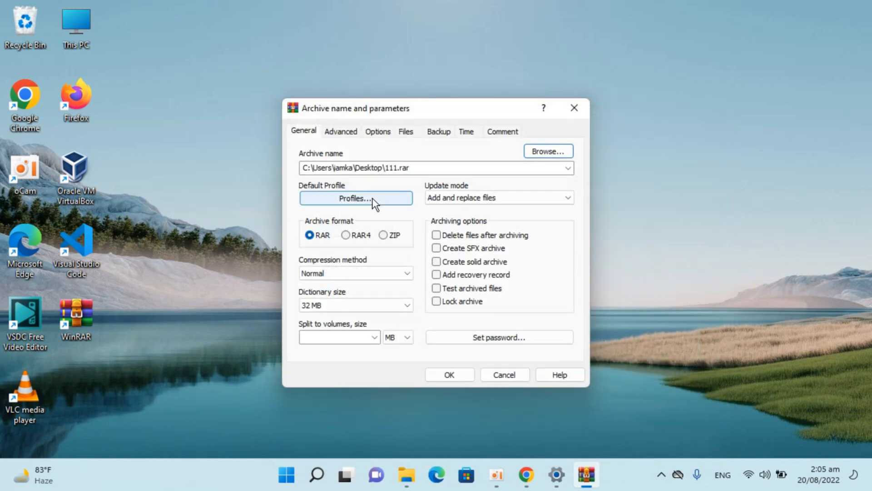
mouse_move(370, 182)
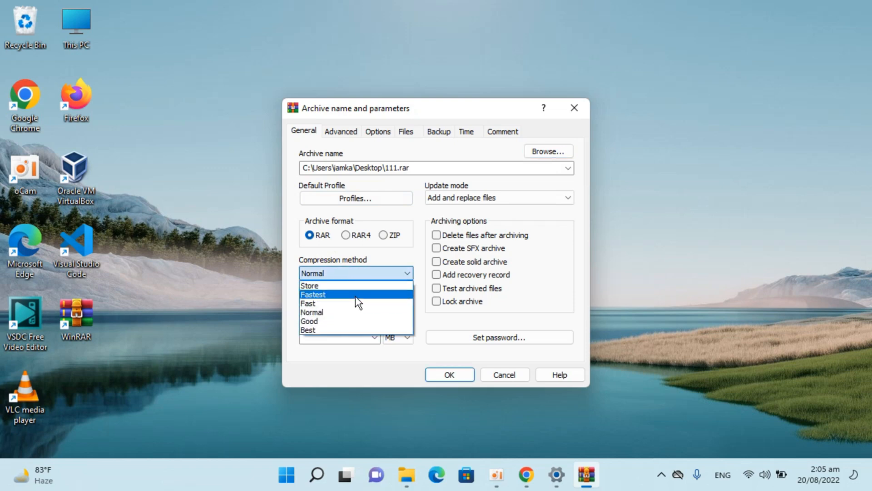
left_click(307, 329)
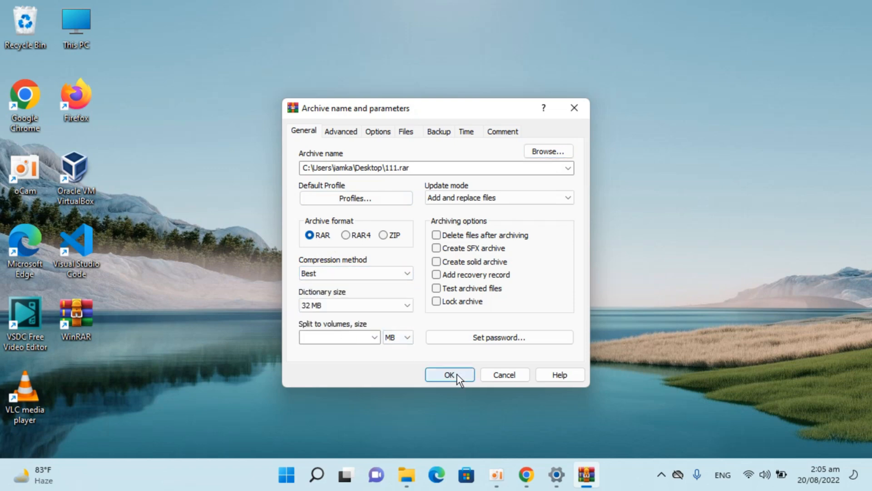
left_click(450, 375)
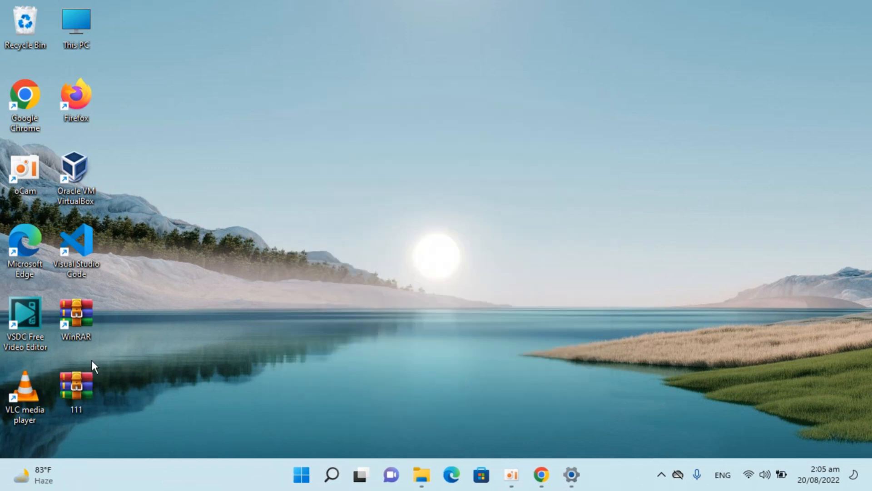
double_click(75, 384)
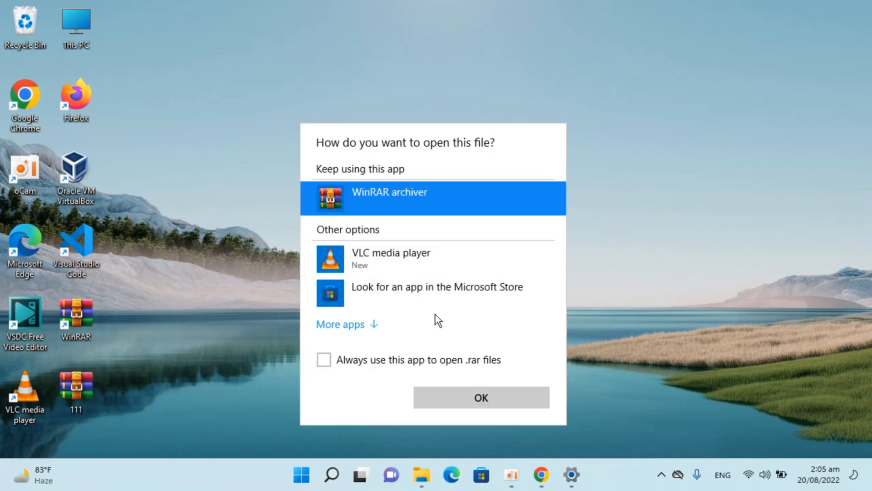
left_click(481, 397)
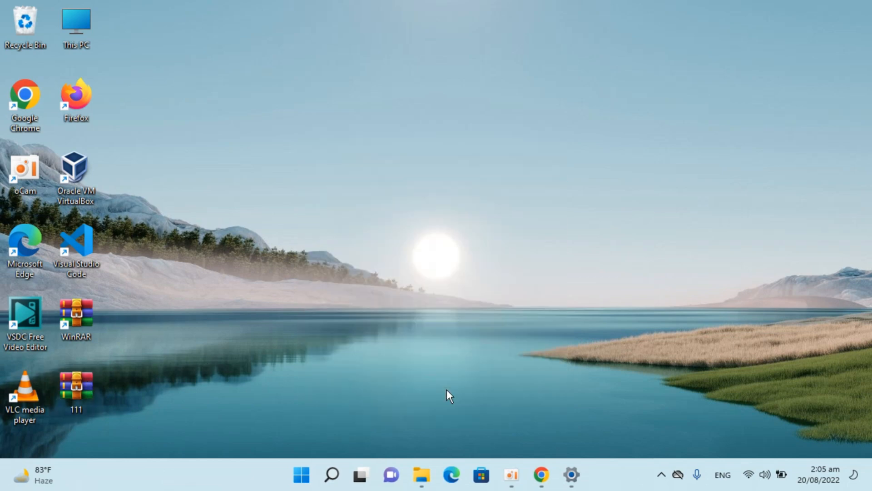
double_click(76, 387)
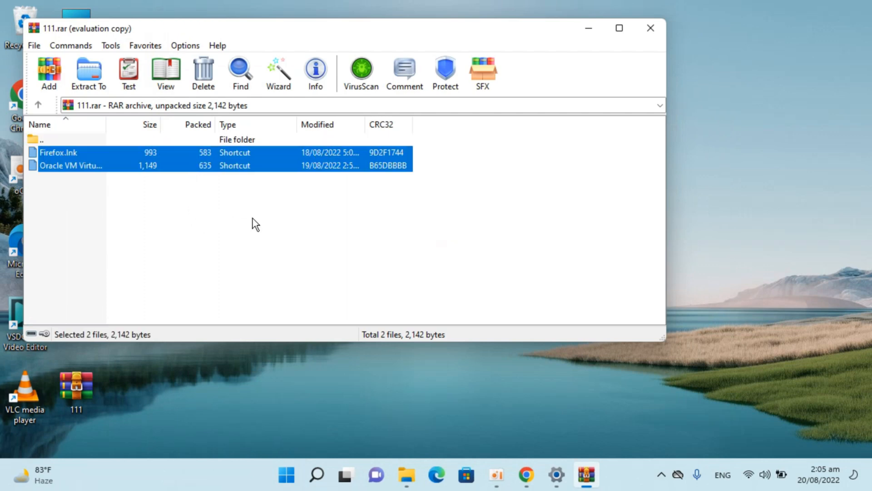
left_click(650, 27)
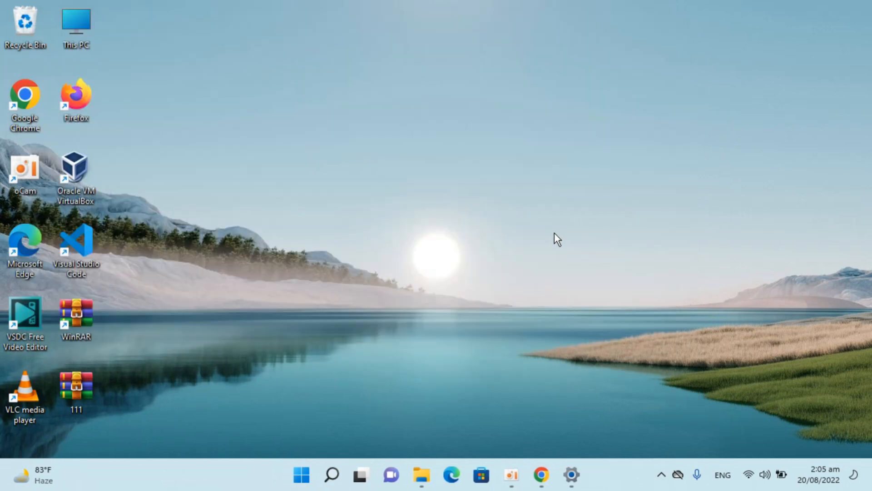